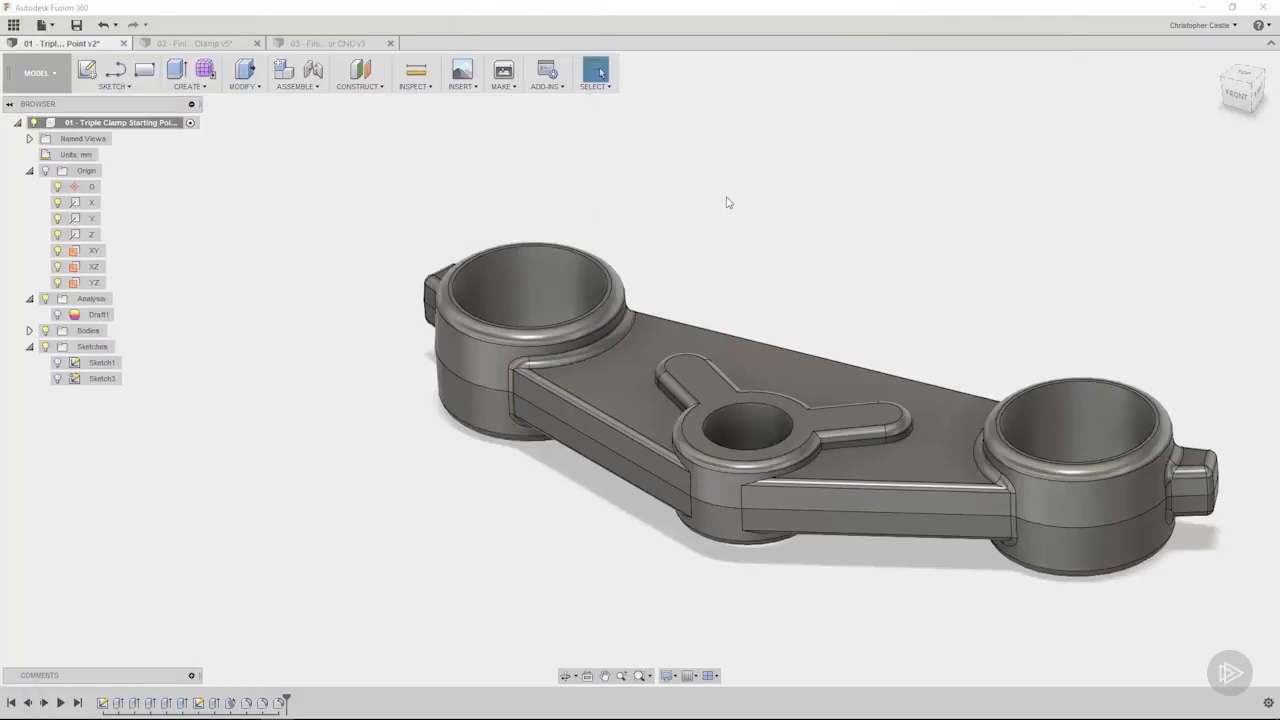
pyautogui.moveTo(704, 236)
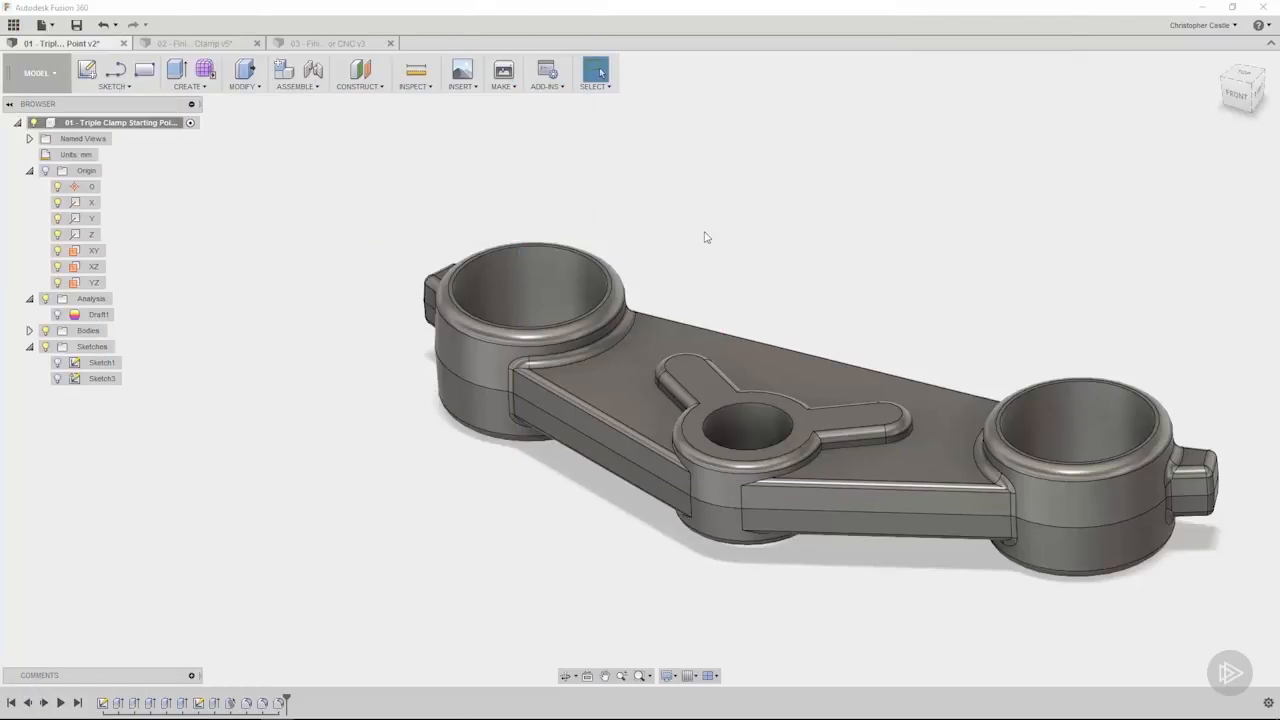
# - Reopen the 17-edge fillet from the timeline and orbit to check its edges top and bottom
pyautogui.doubleClick(280, 702)
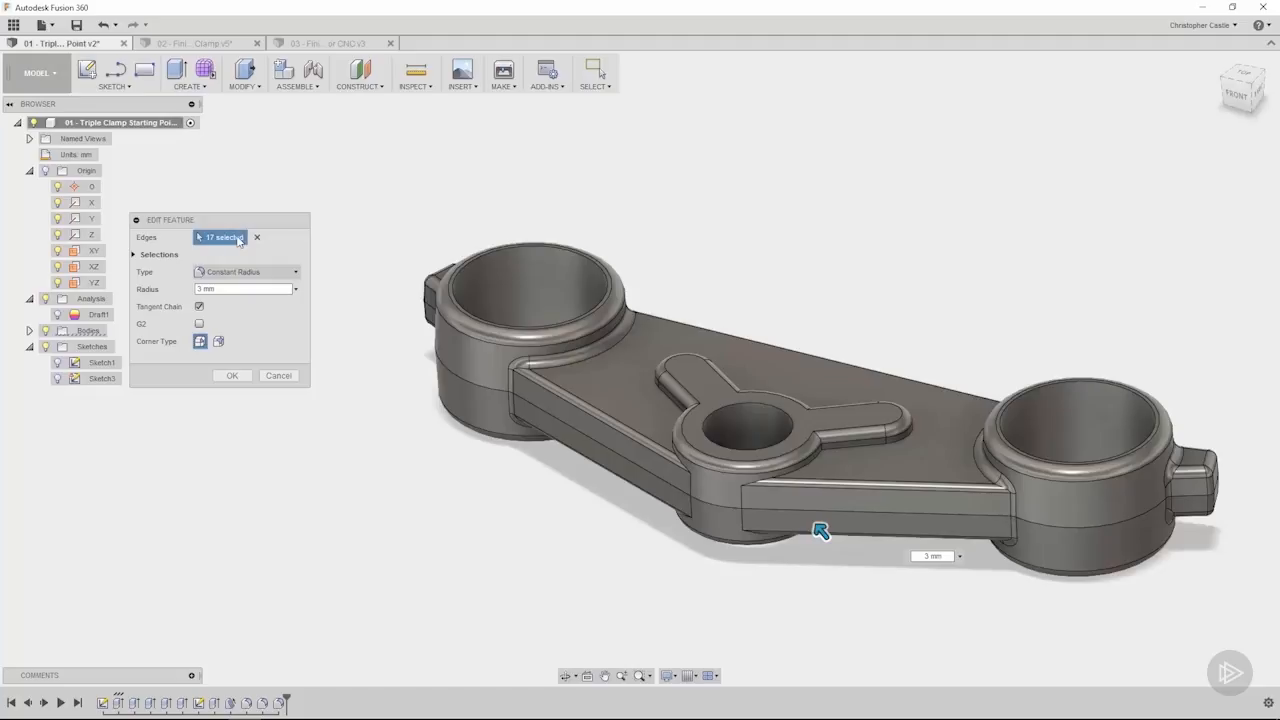
pyautogui.moveTo(950, 640)
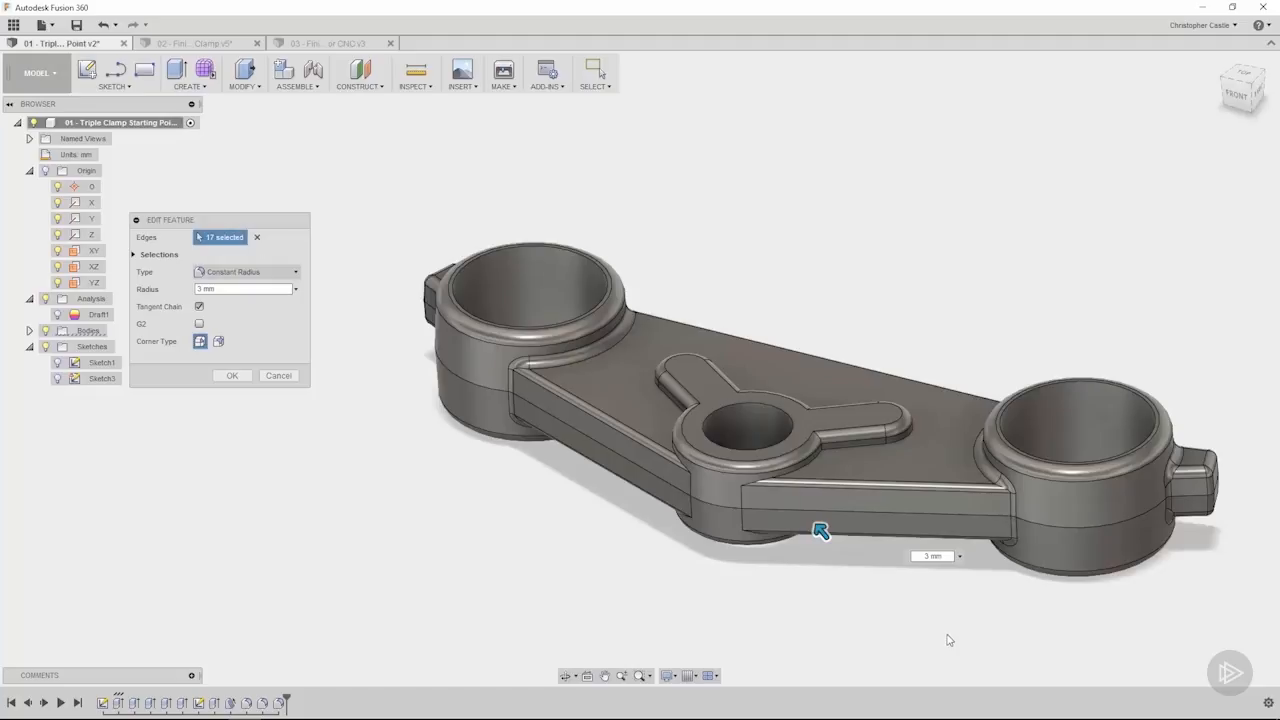
pyautogui.moveTo(820, 530); pyautogui.dragTo(788, 382)
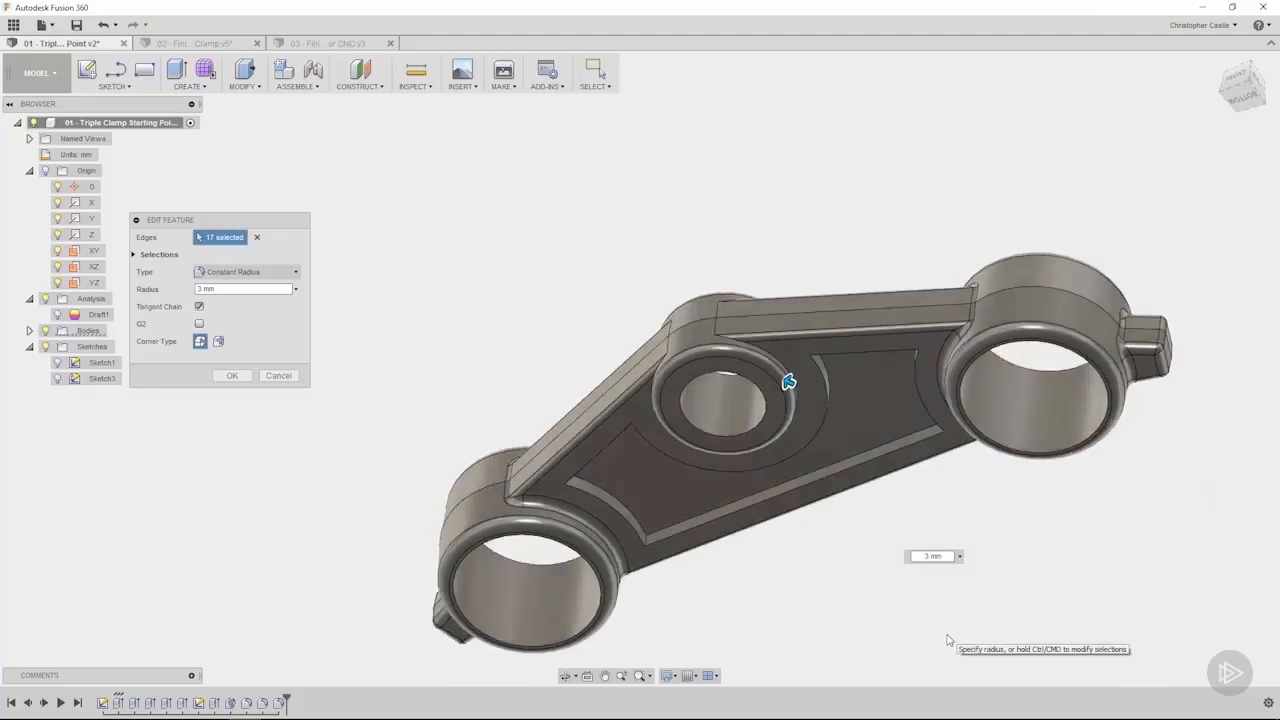
pyautogui.moveTo(788, 380); pyautogui.dragTo(796, 510)
pyautogui.write('0')
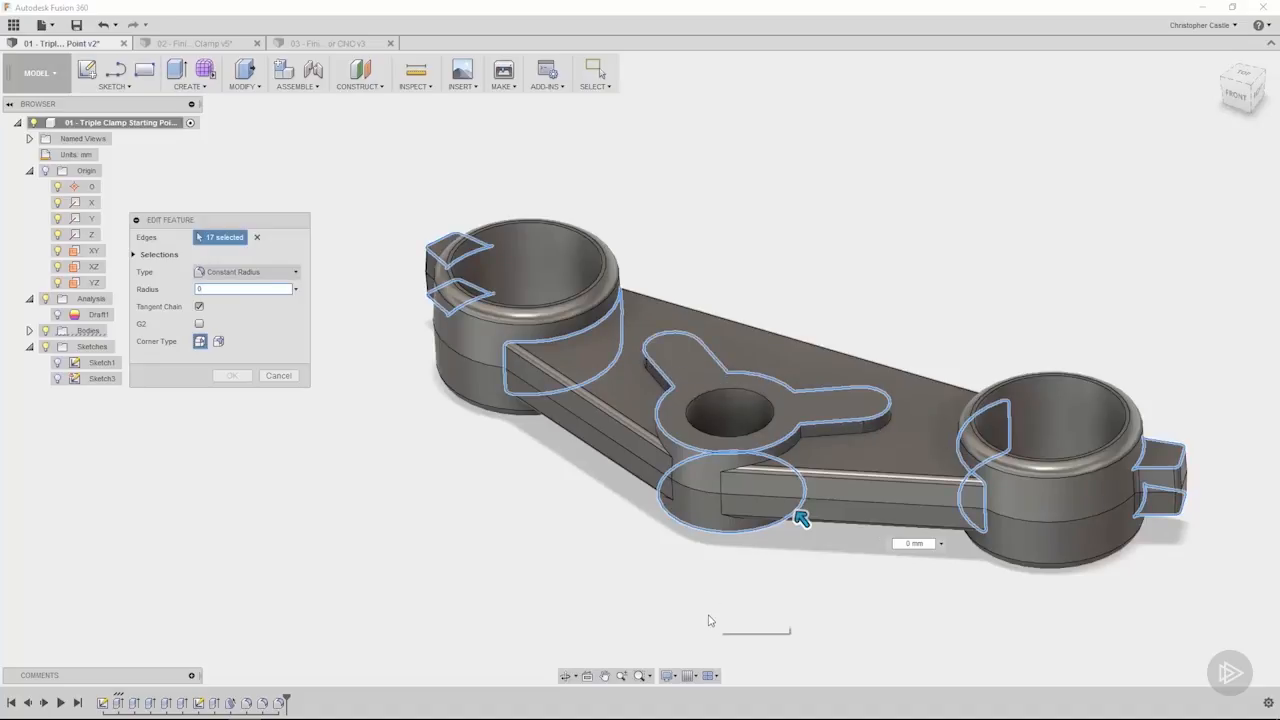
pyautogui.moveTo(716, 644)
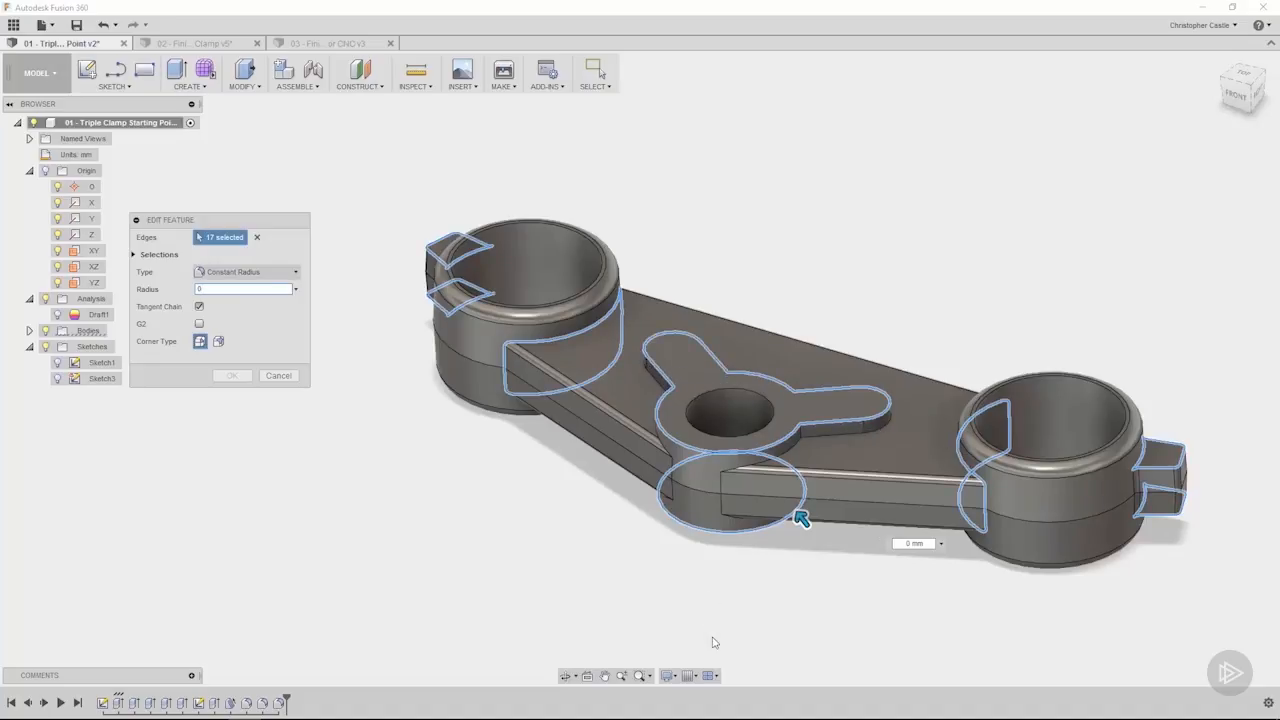
# - Remove a wrongly chosen inner rib edge from the fillet selection
pyautogui.click(810, 436)
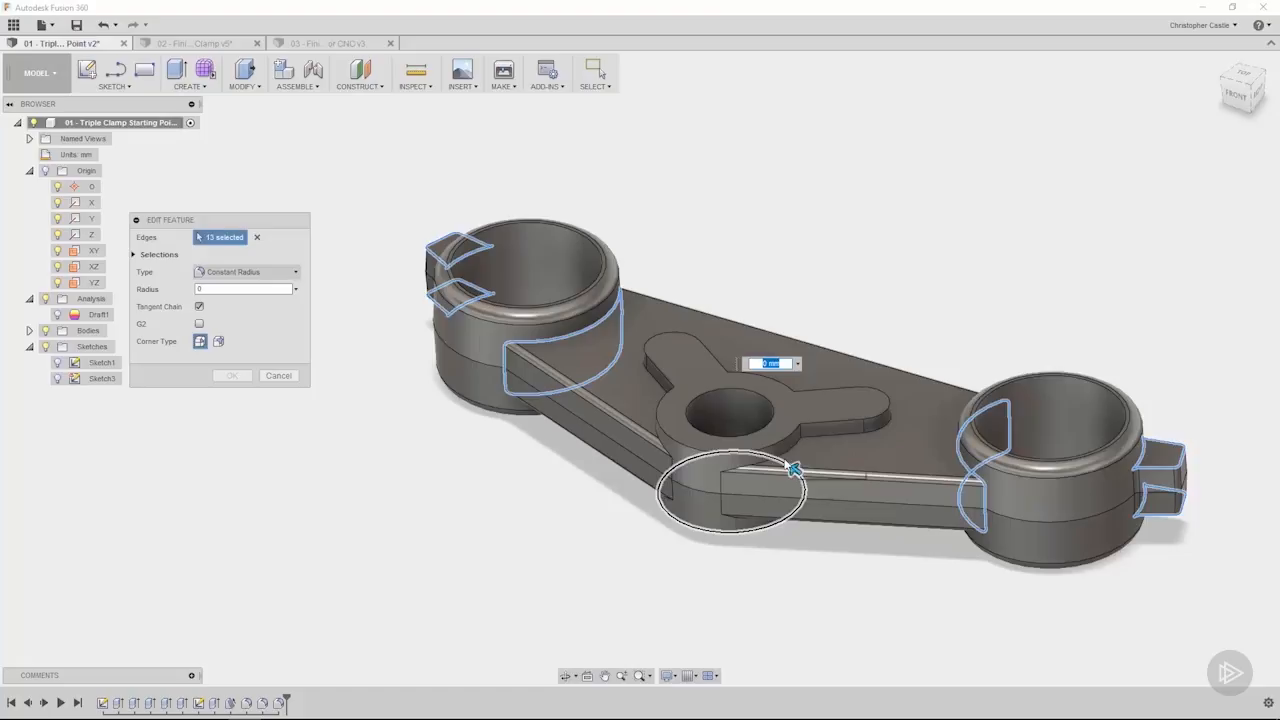
pyautogui.moveTo(784, 460)
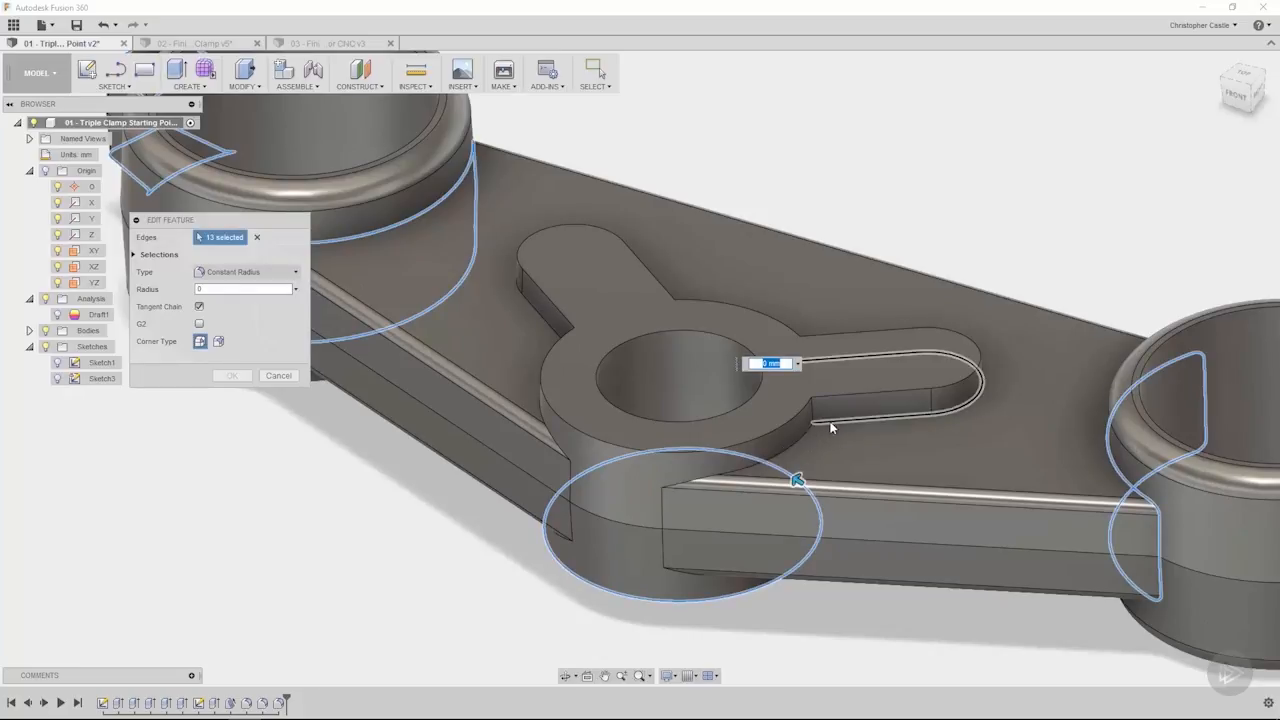
pyautogui.moveTo(826, 428)
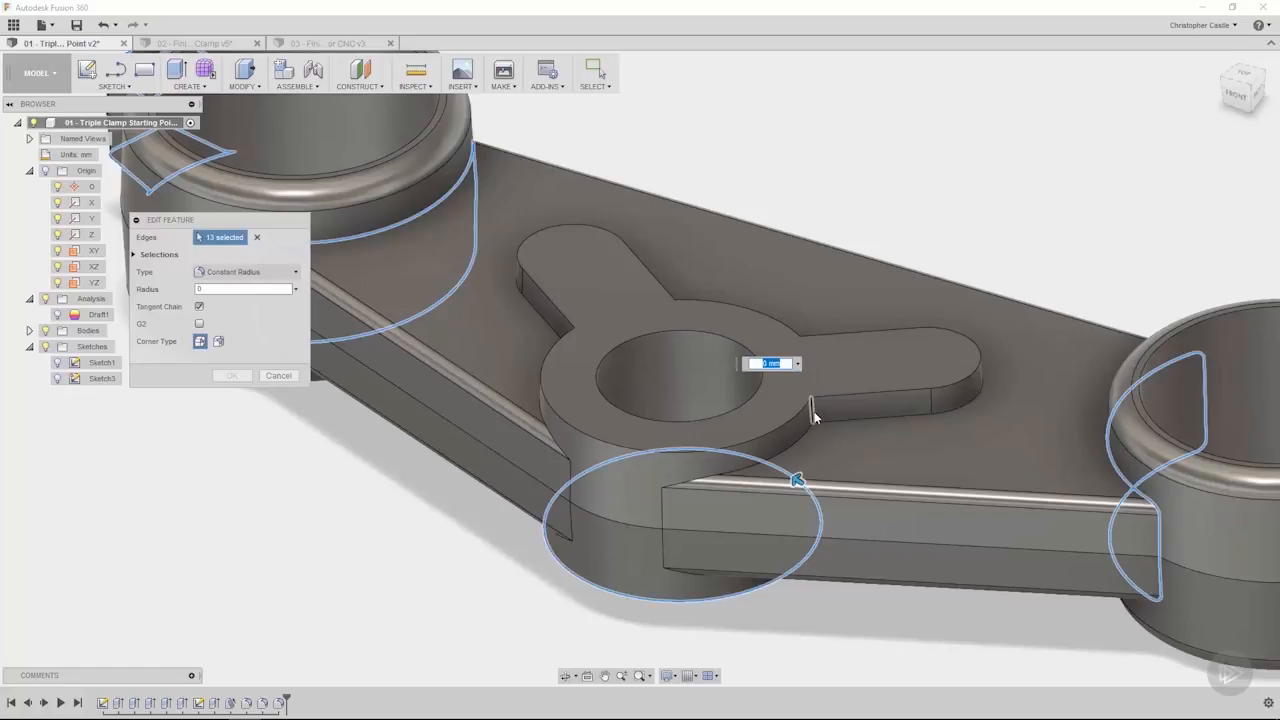
pyautogui.moveTo(812, 418)
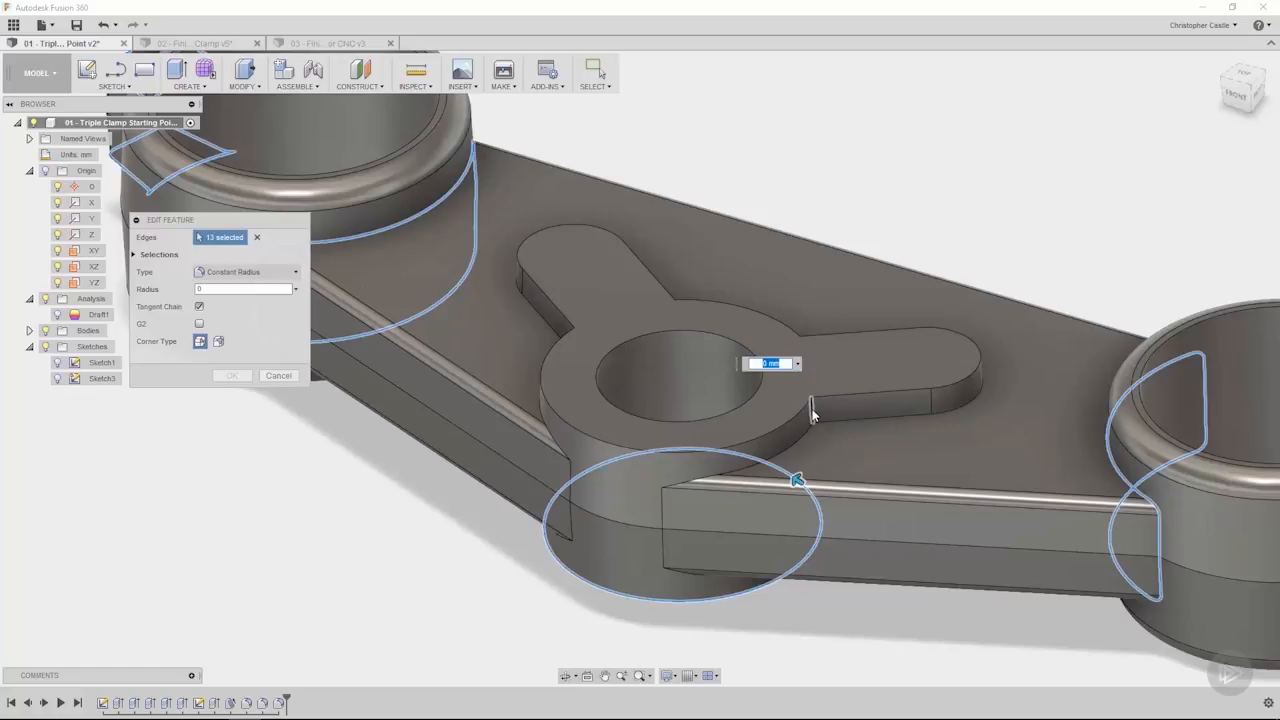
pyautogui.moveTo(812, 418)
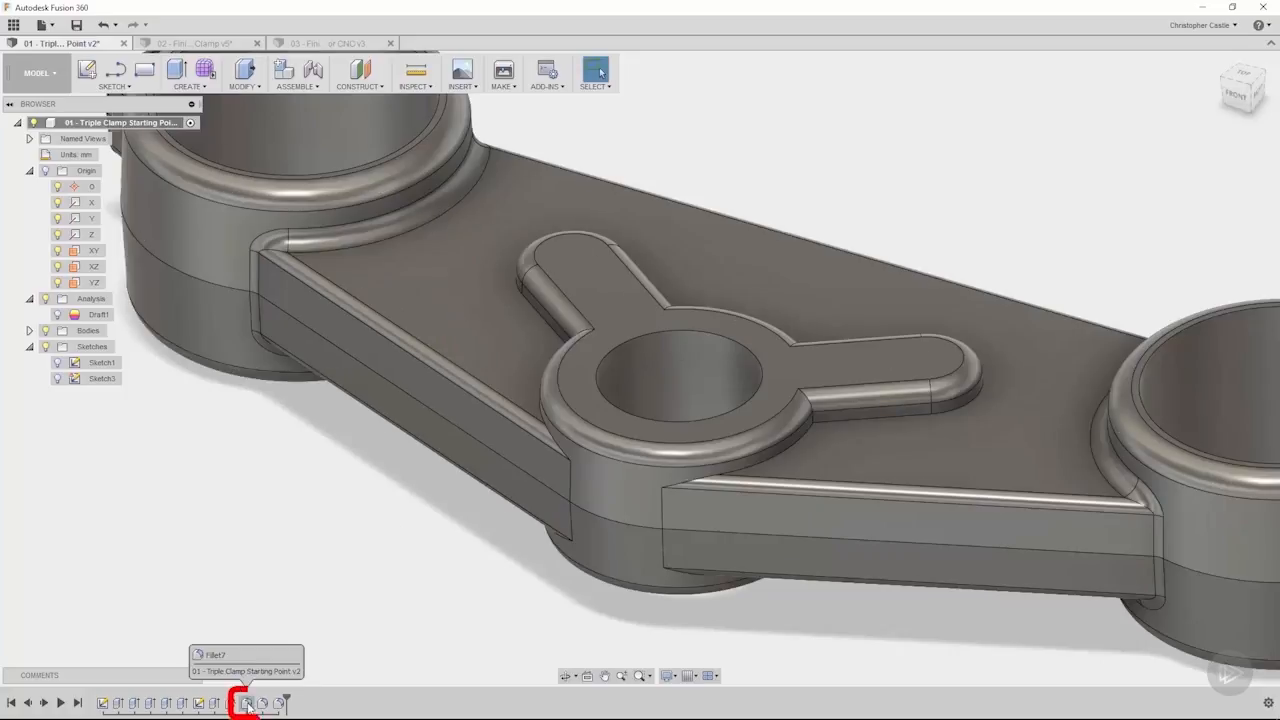
# - Edit the second 2 mm fillet, drop two wrong edges to leave 20, and confirm
pyautogui.doubleClick(244, 704)
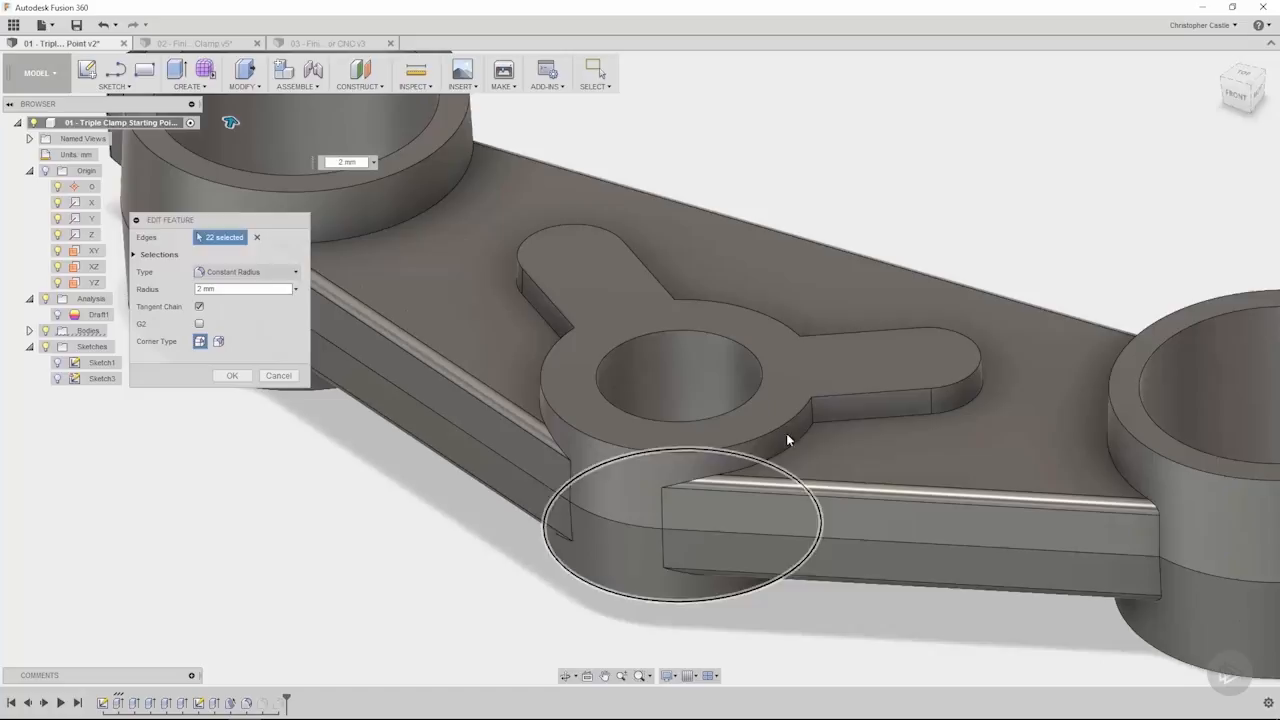
pyautogui.moveTo(816, 414)
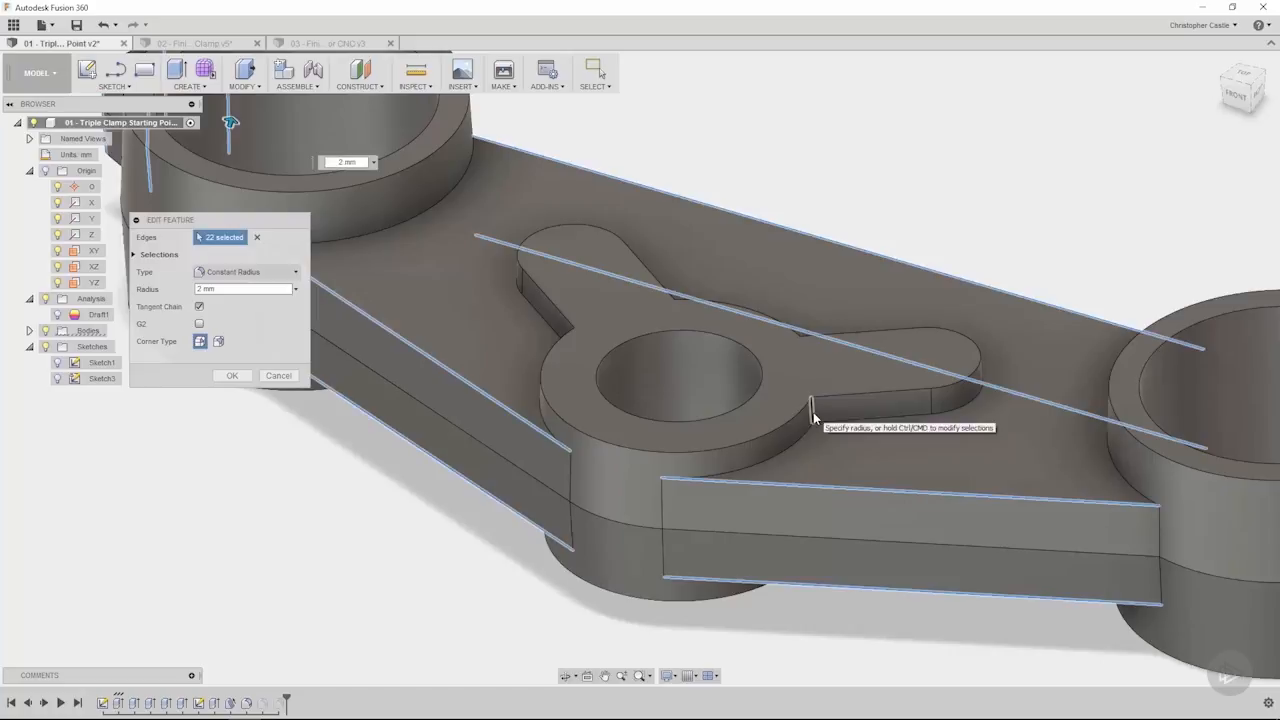
pyautogui.click(818, 414)
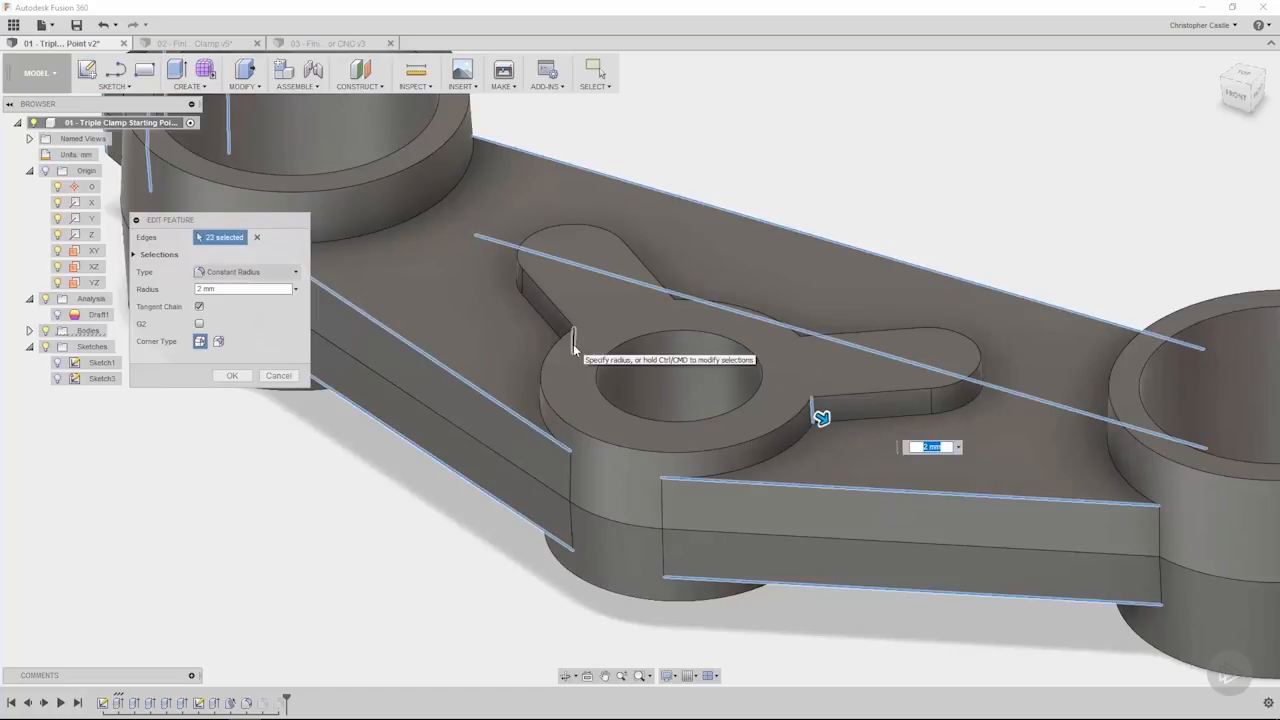
pyautogui.click(556, 342)
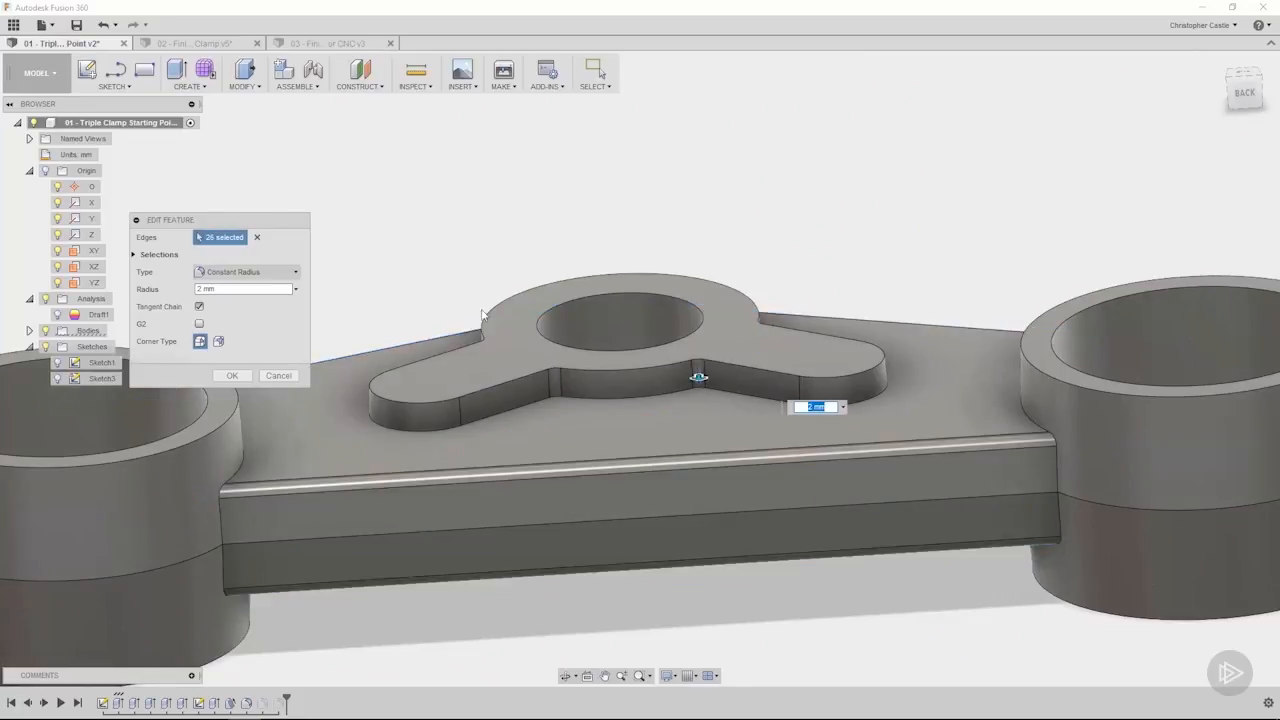
pyautogui.click(232, 376)
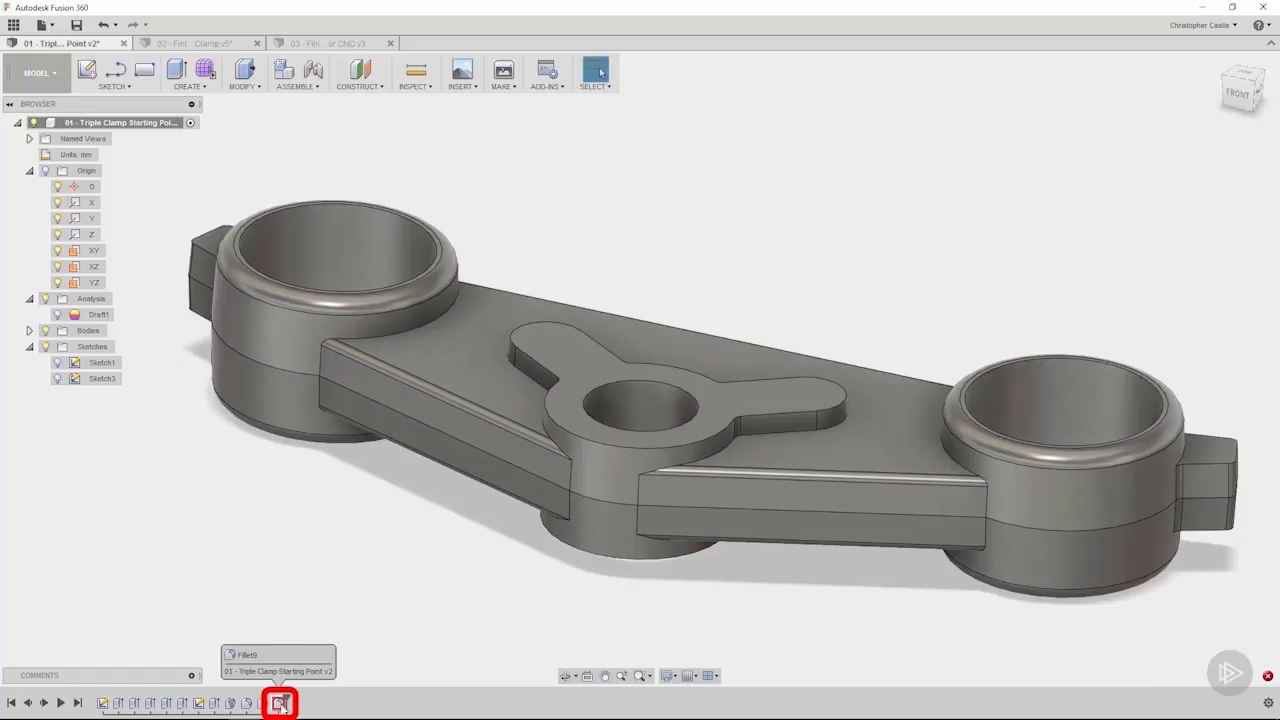
# - Edit the third fillet, add the central boss base edges to reach 14, and apply it
pyautogui.doubleClick(280, 704)
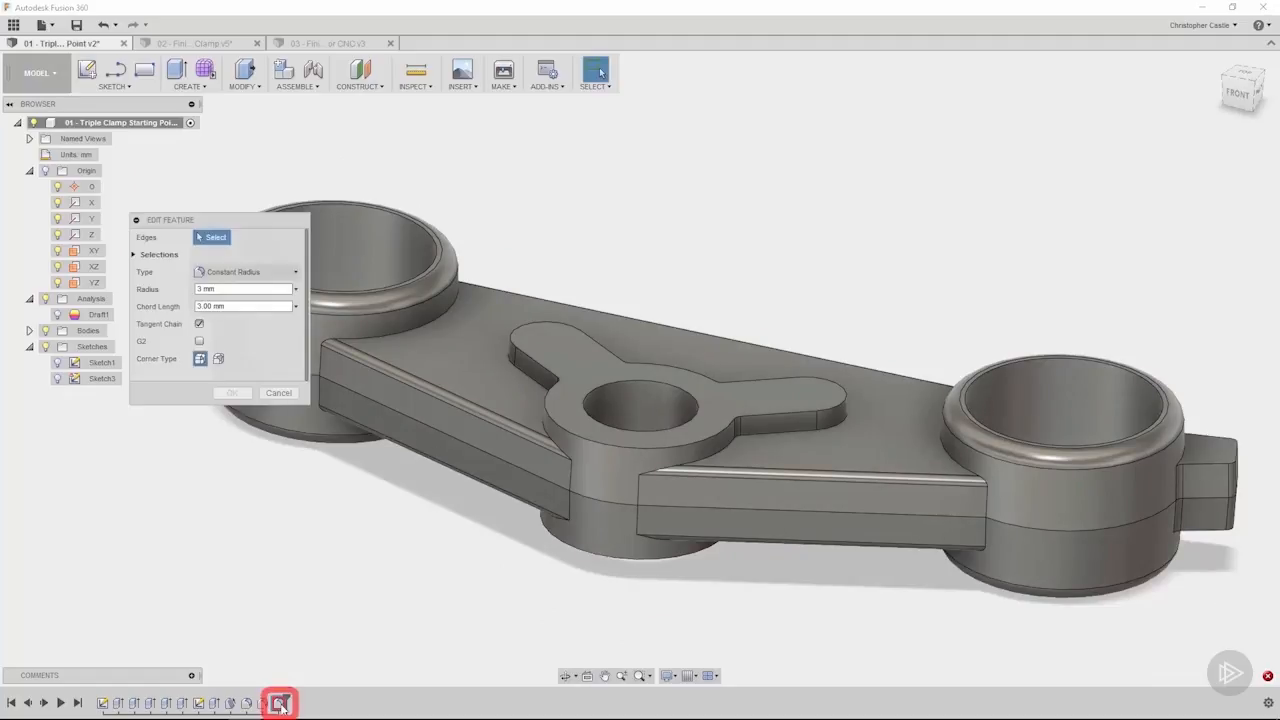
pyautogui.click(724, 536)
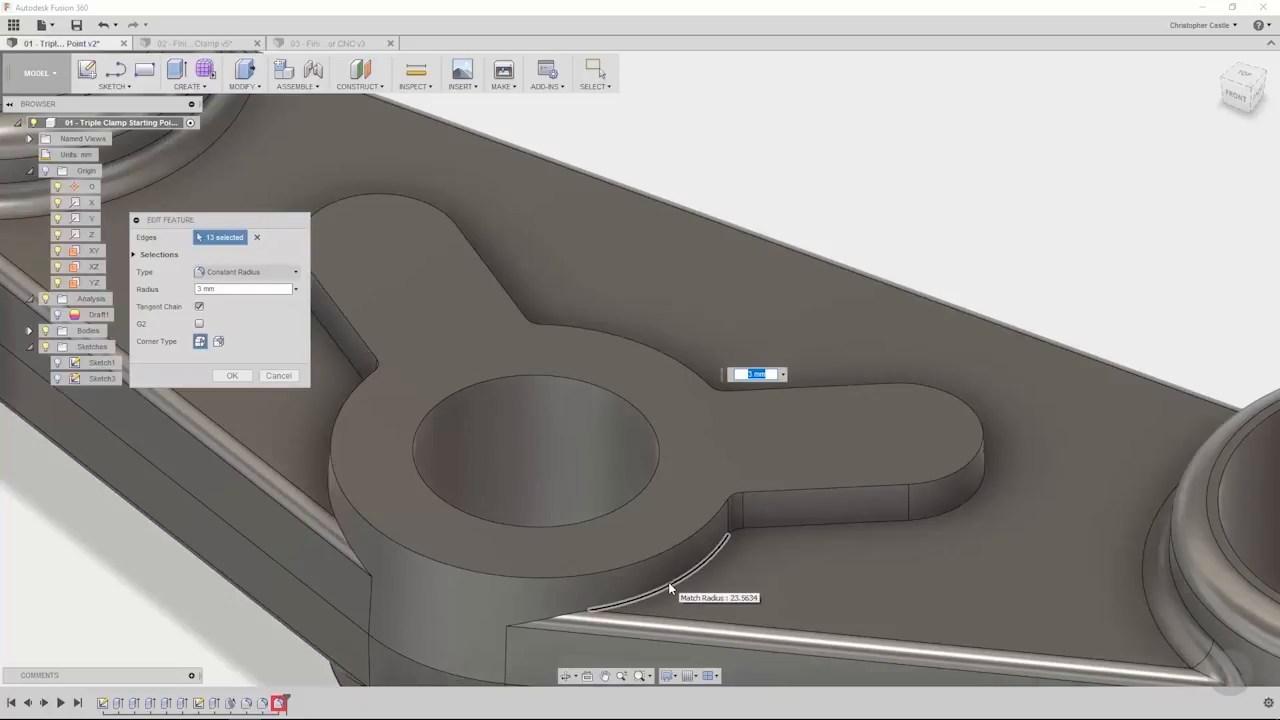
pyautogui.moveTo(730, 512)
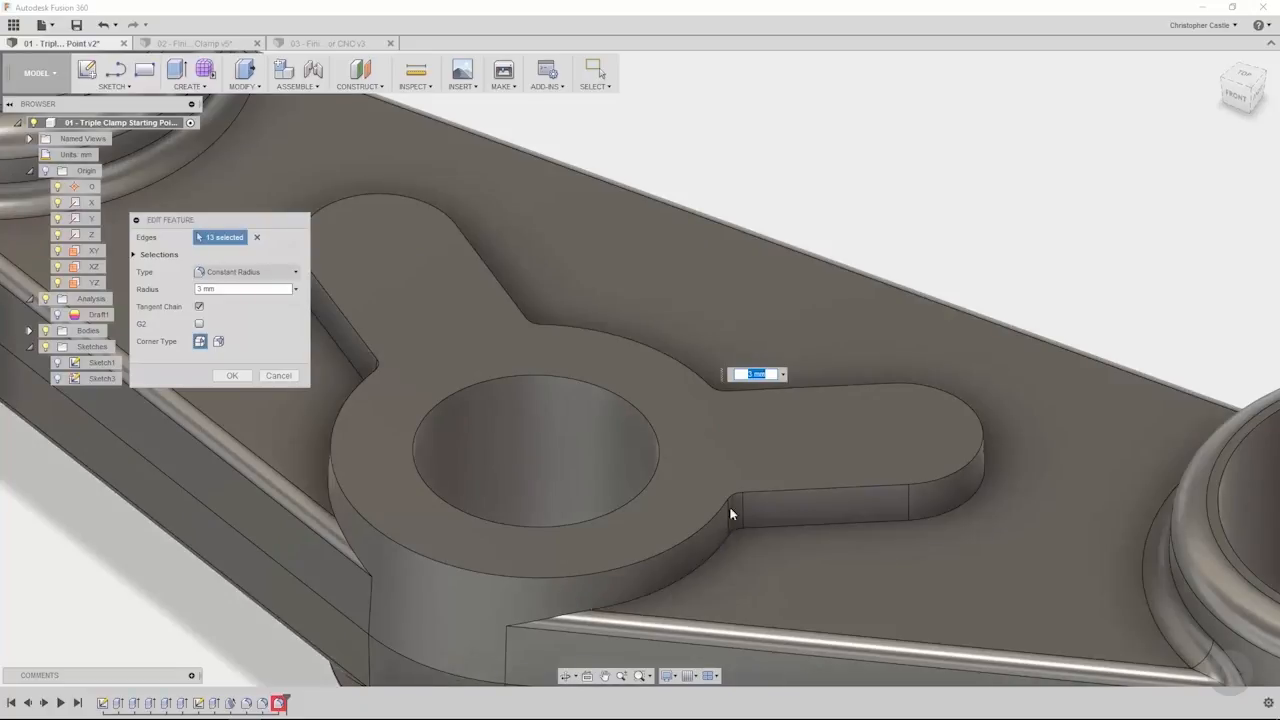
pyautogui.moveTo(732, 538)
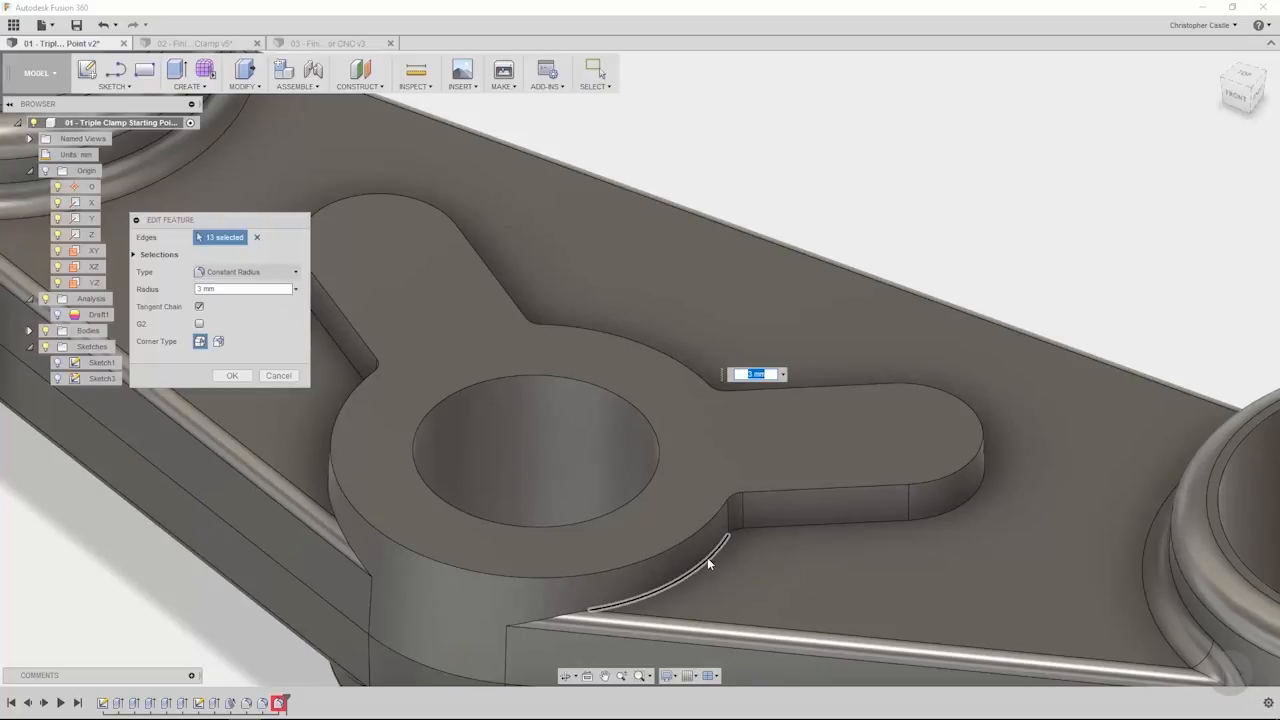
pyautogui.click(740, 530)
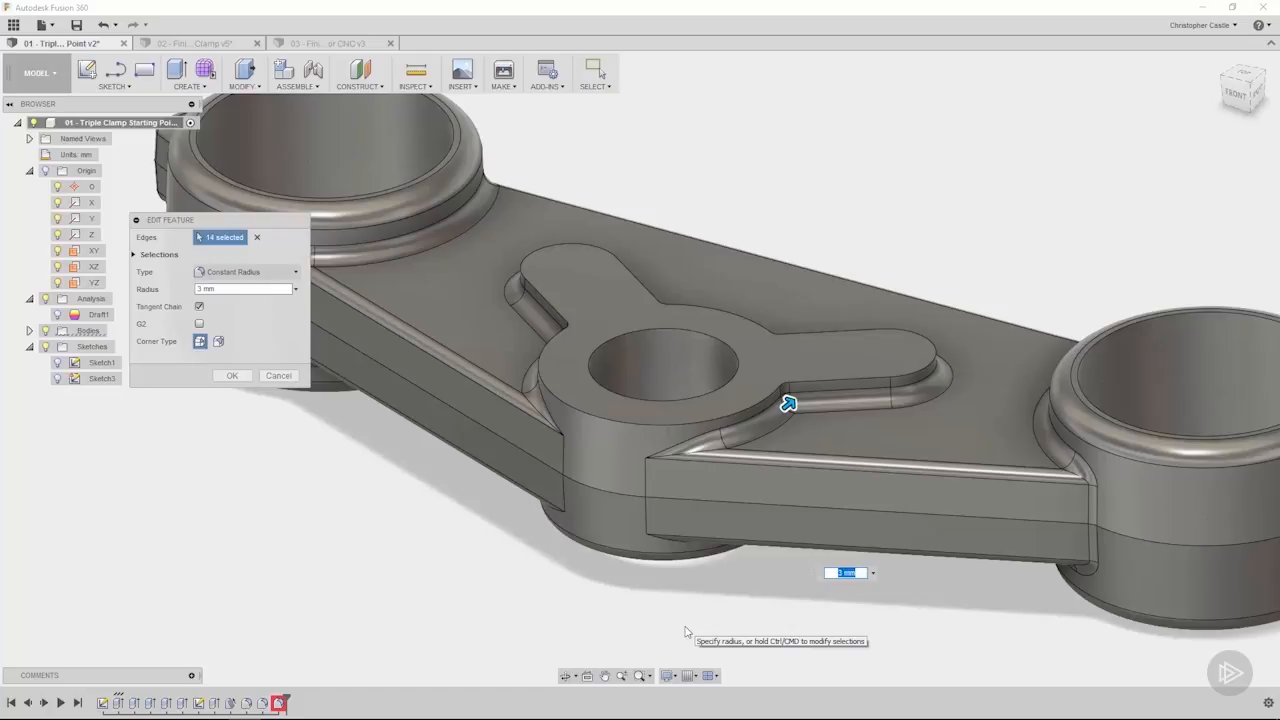
pyautogui.moveTo(634, 592)
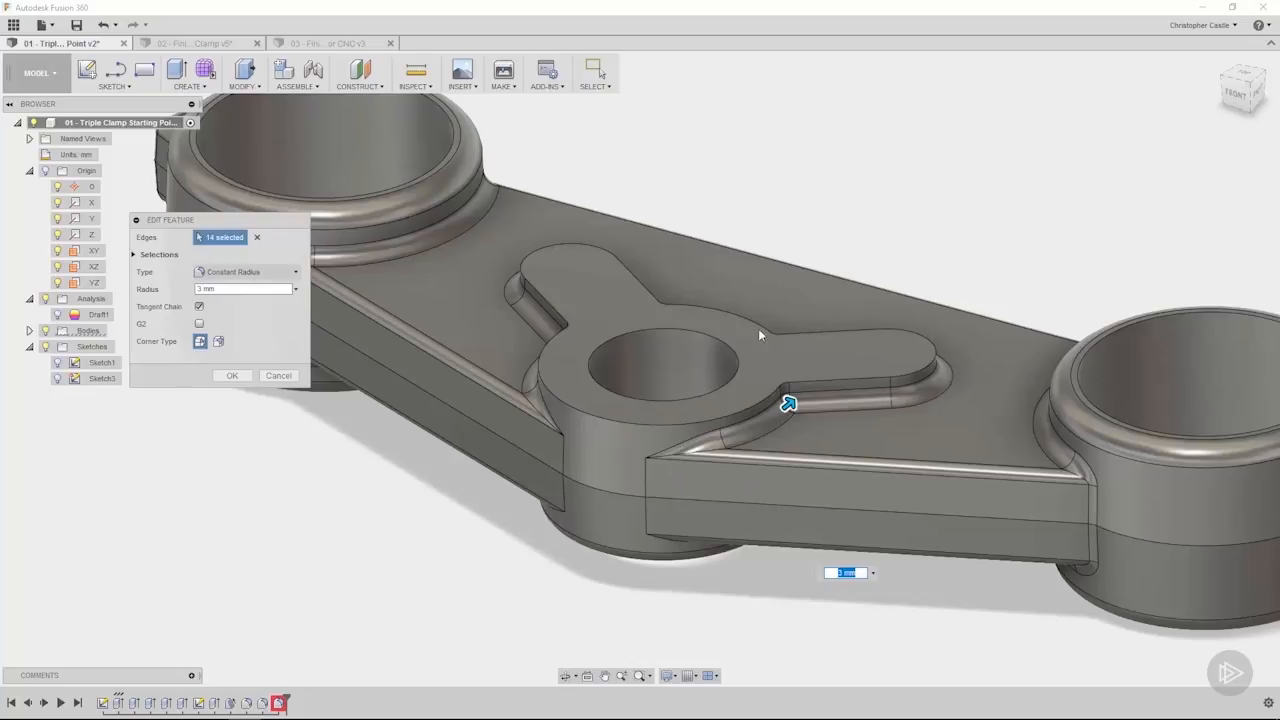
pyautogui.moveTo(664, 308)
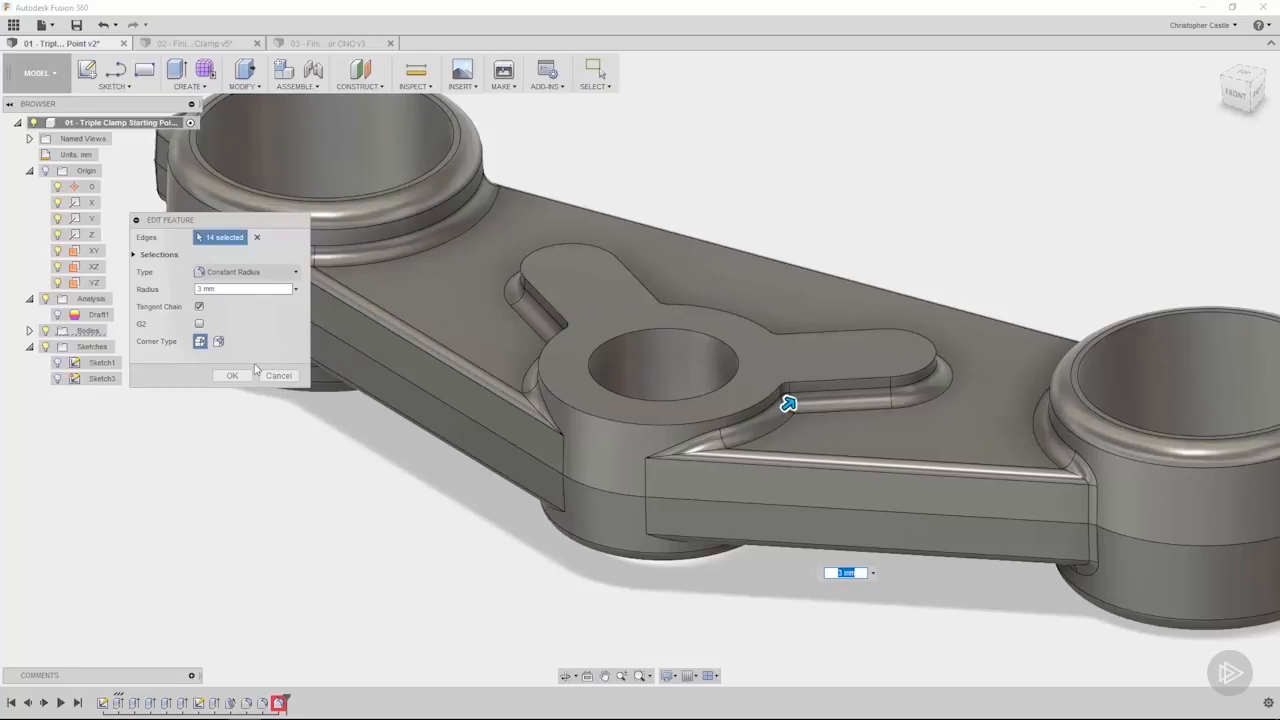
pyautogui.click(232, 376)
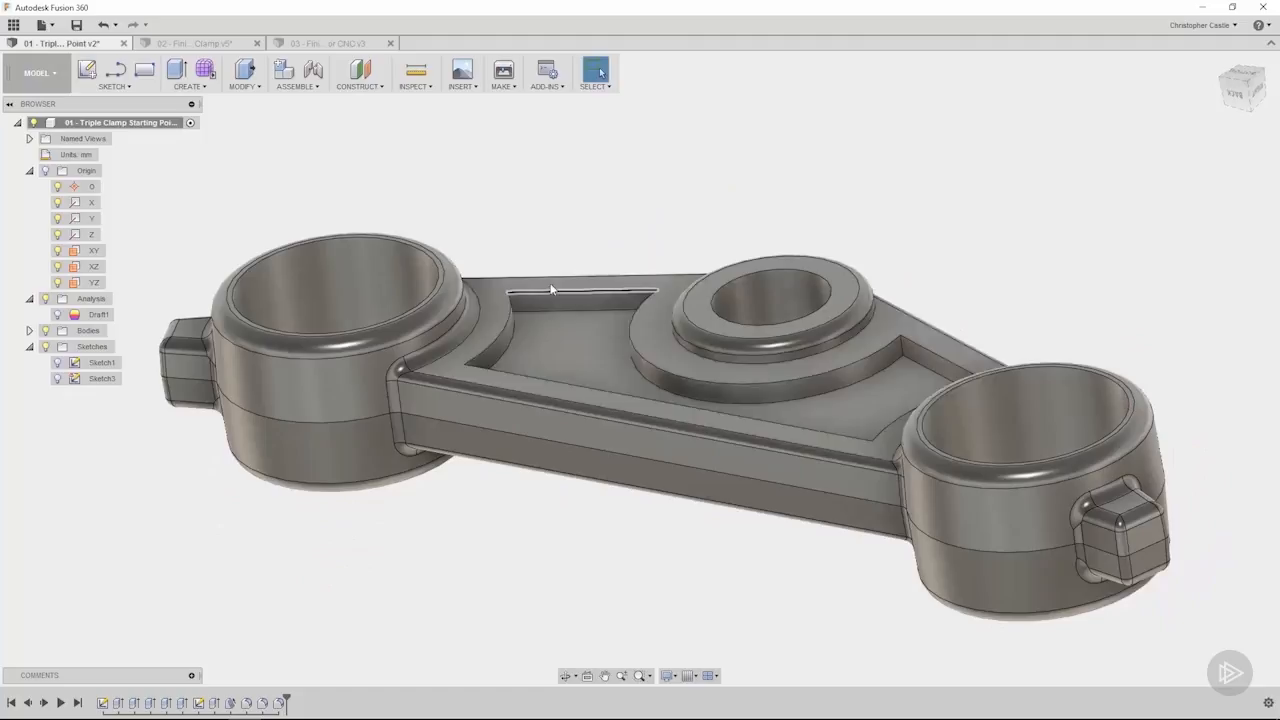
pyautogui.moveTo(548, 256)
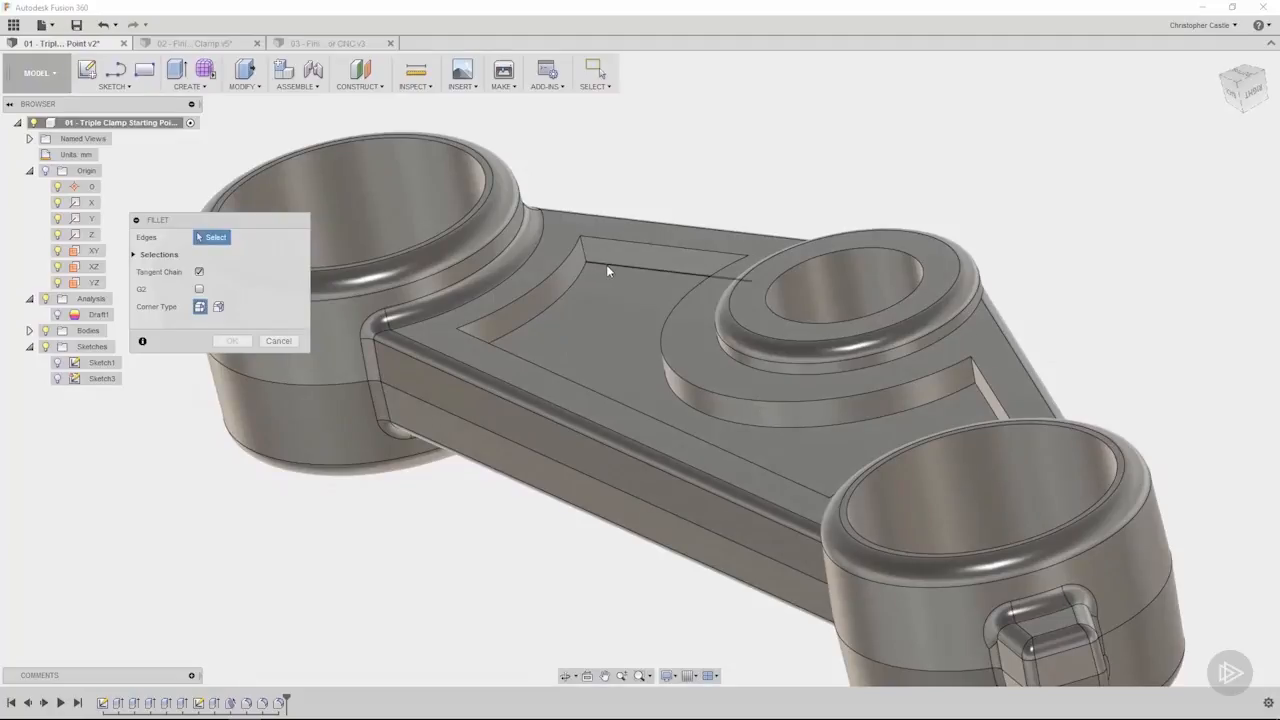
pyautogui.moveTo(584, 250)
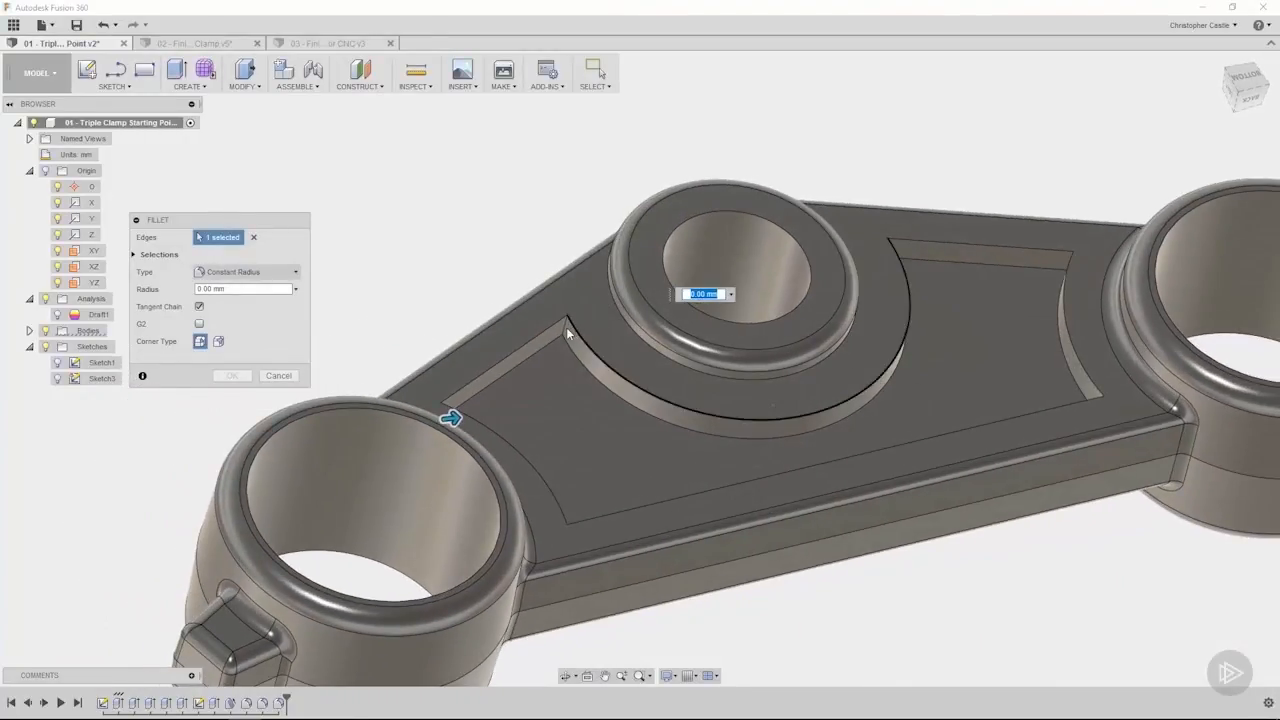
# - Add the remaining vertical pocket corner edges around the central boss to the new fillet
pyautogui.click(884, 256)
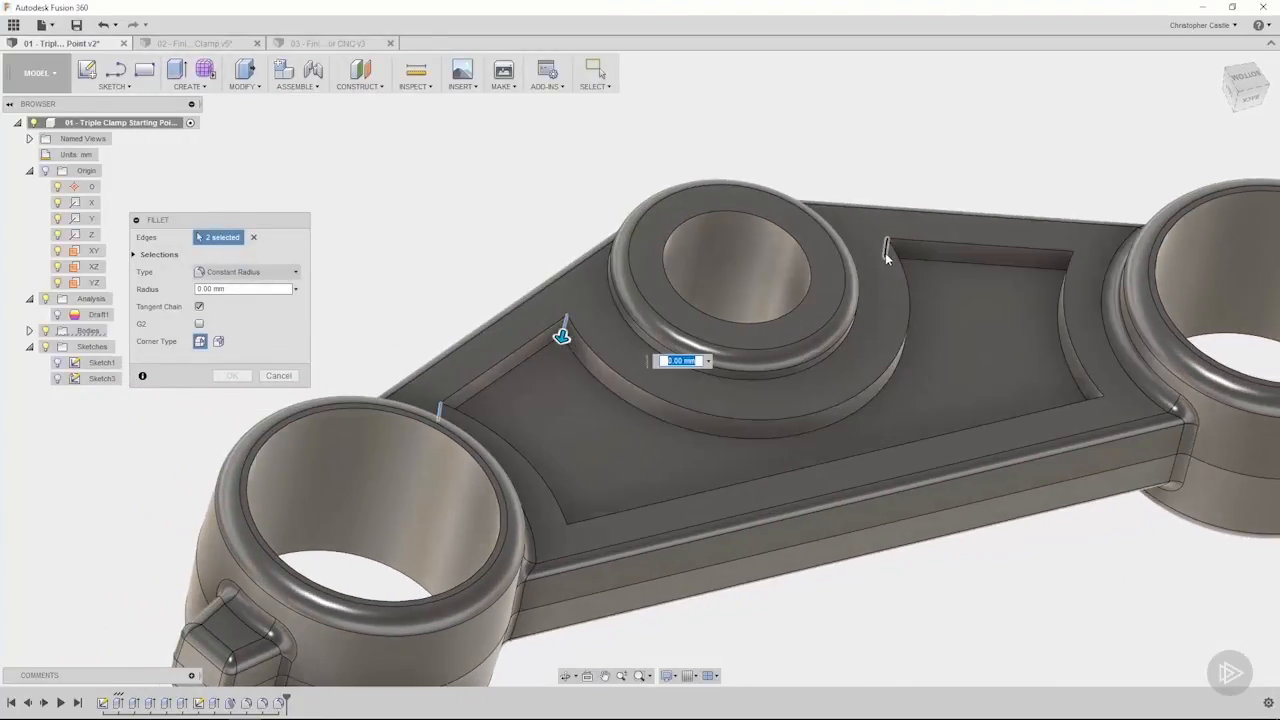
pyautogui.click(1072, 262)
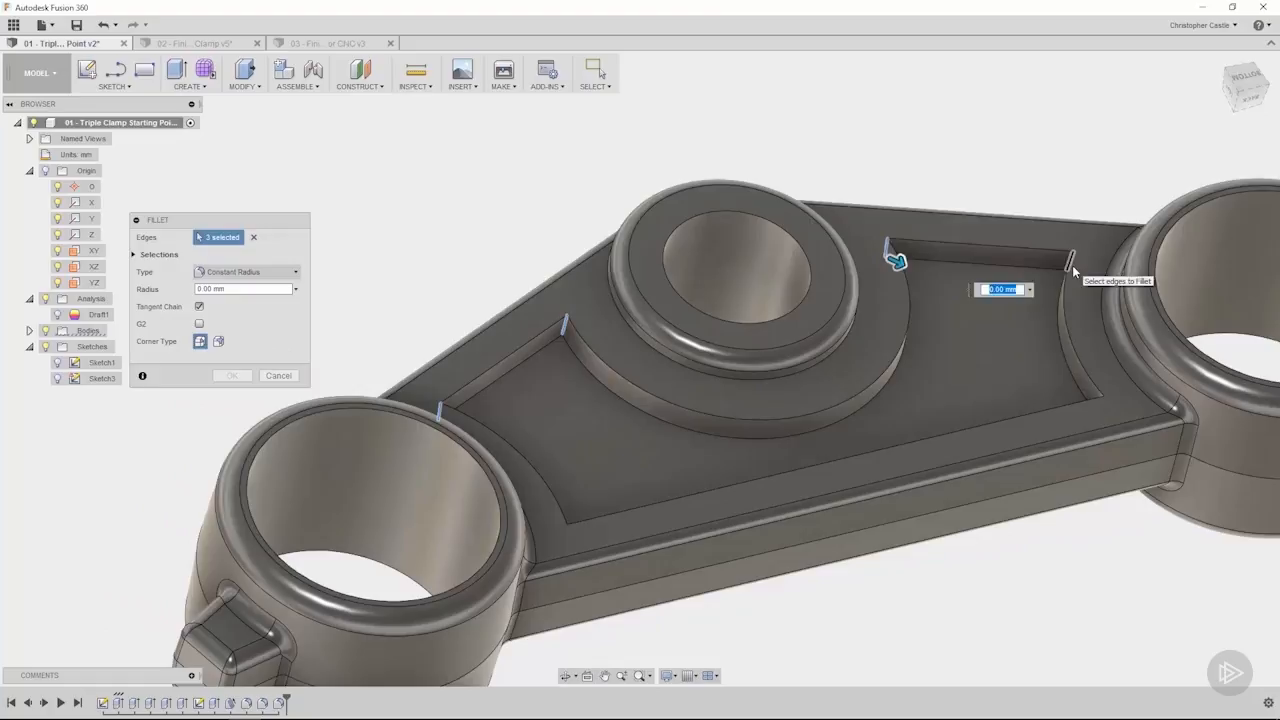
pyautogui.click(1090, 400)
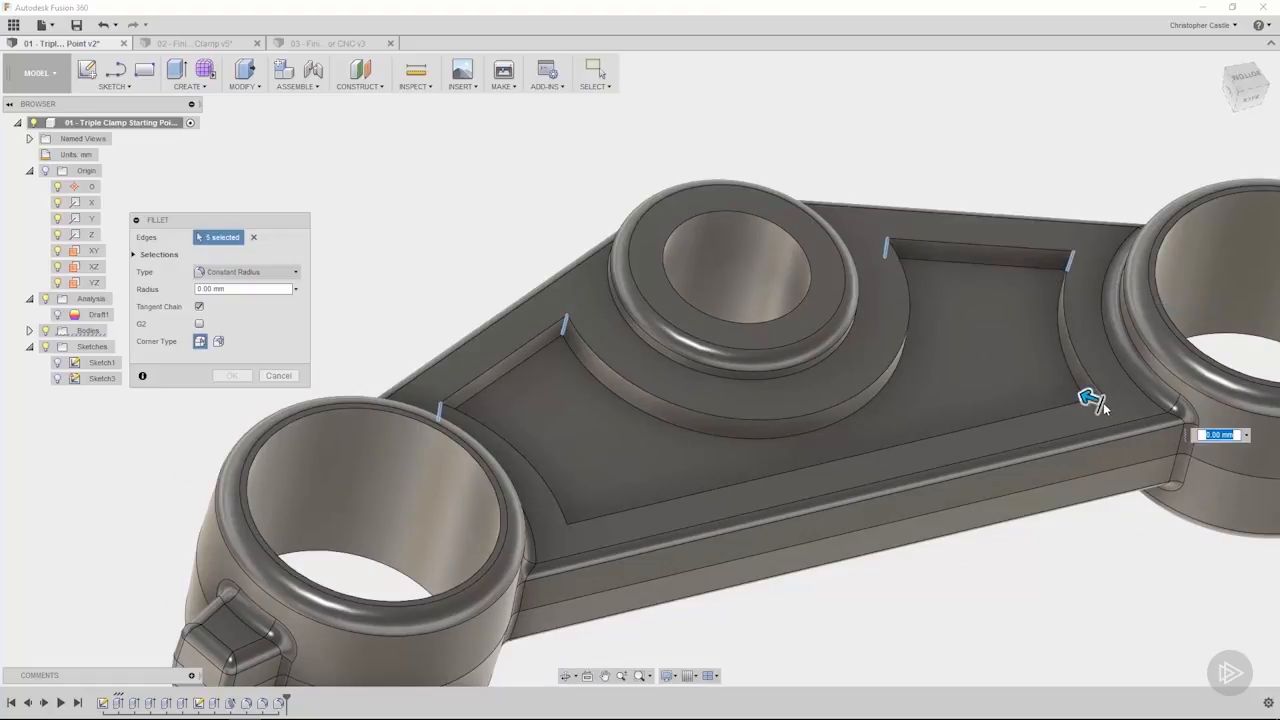
pyautogui.moveTo(564, 536)
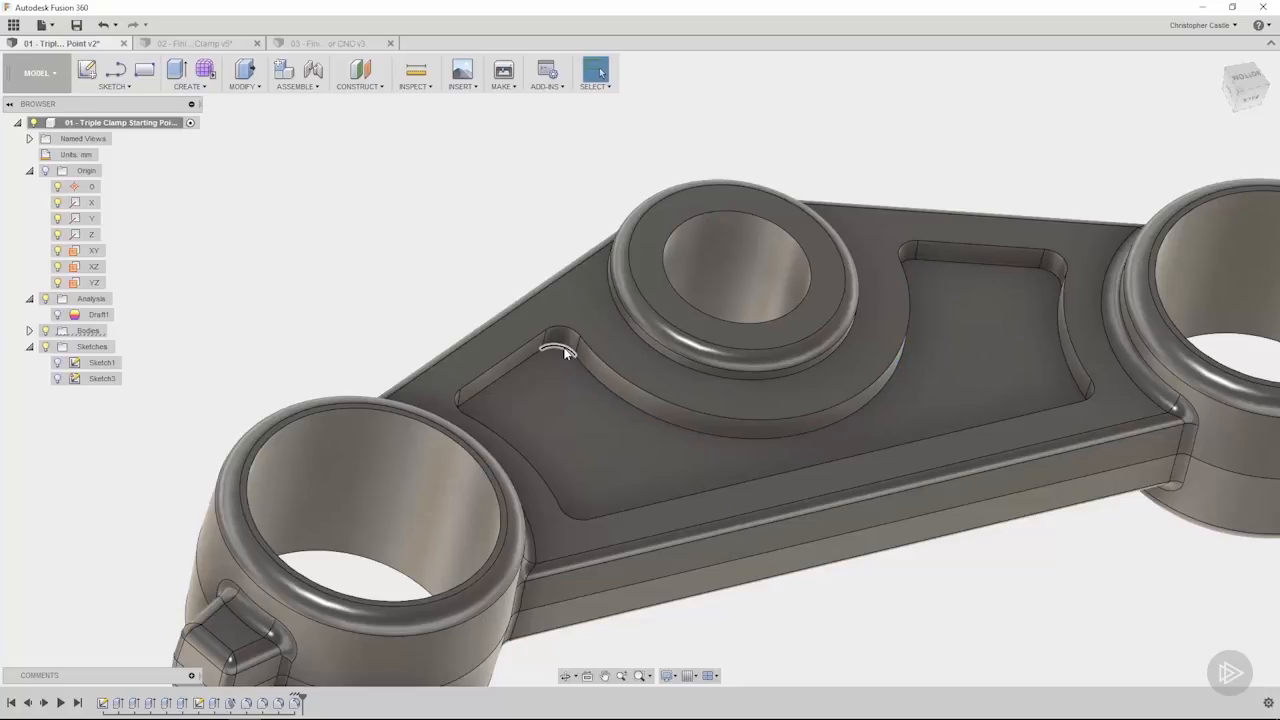
pyautogui.moveTo(490, 254)
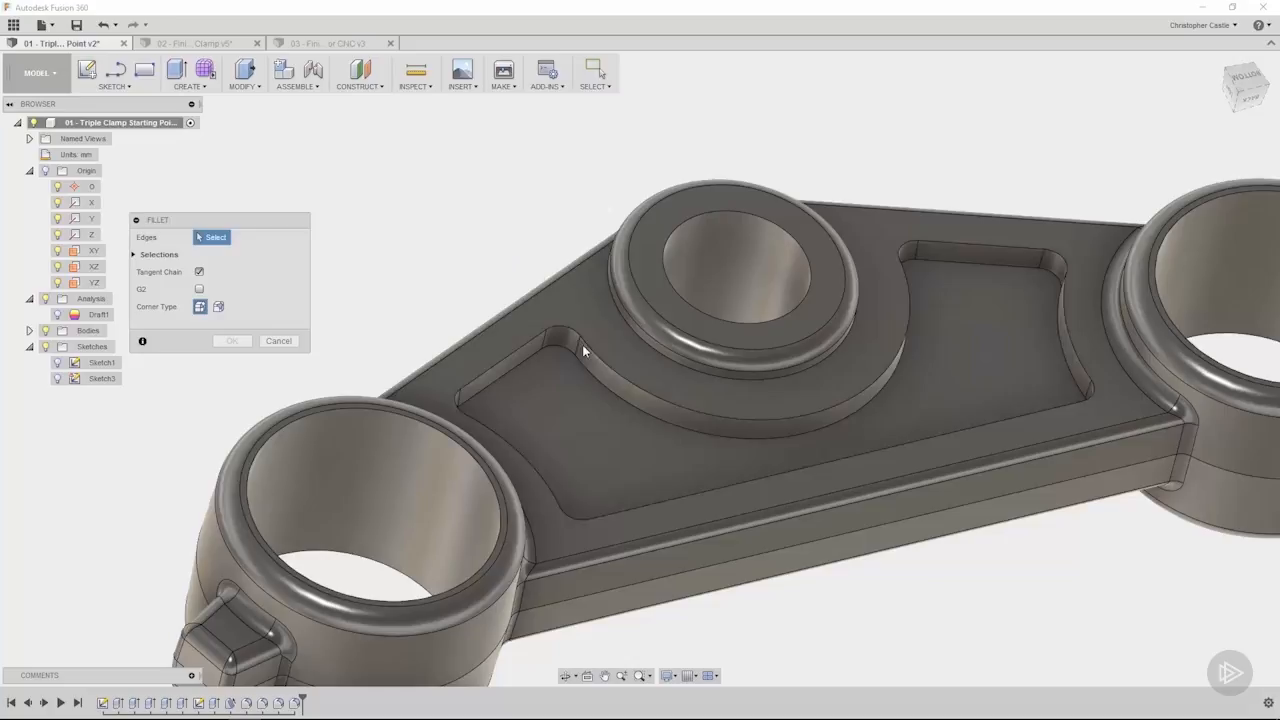
# - Cancel the empty Fillet dialog, keeping the rounded pocket corners
pyautogui.click(568, 348)
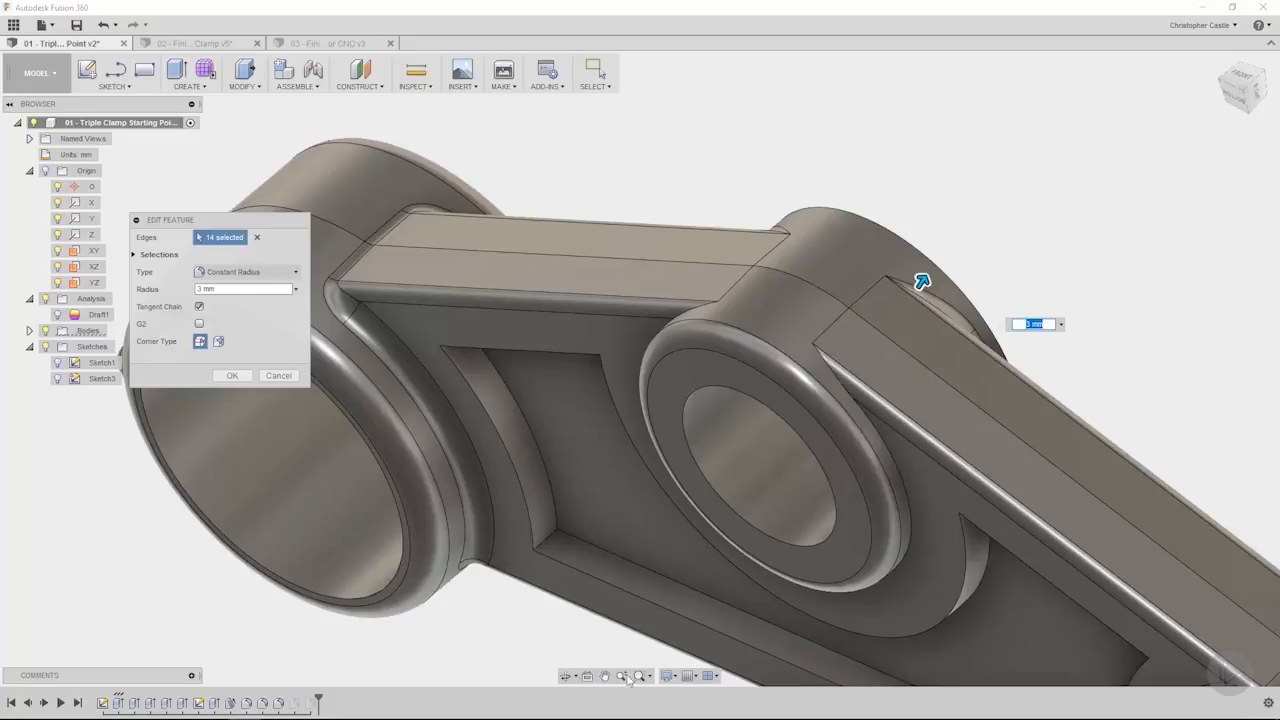
pyautogui.moveTo(774, 374)
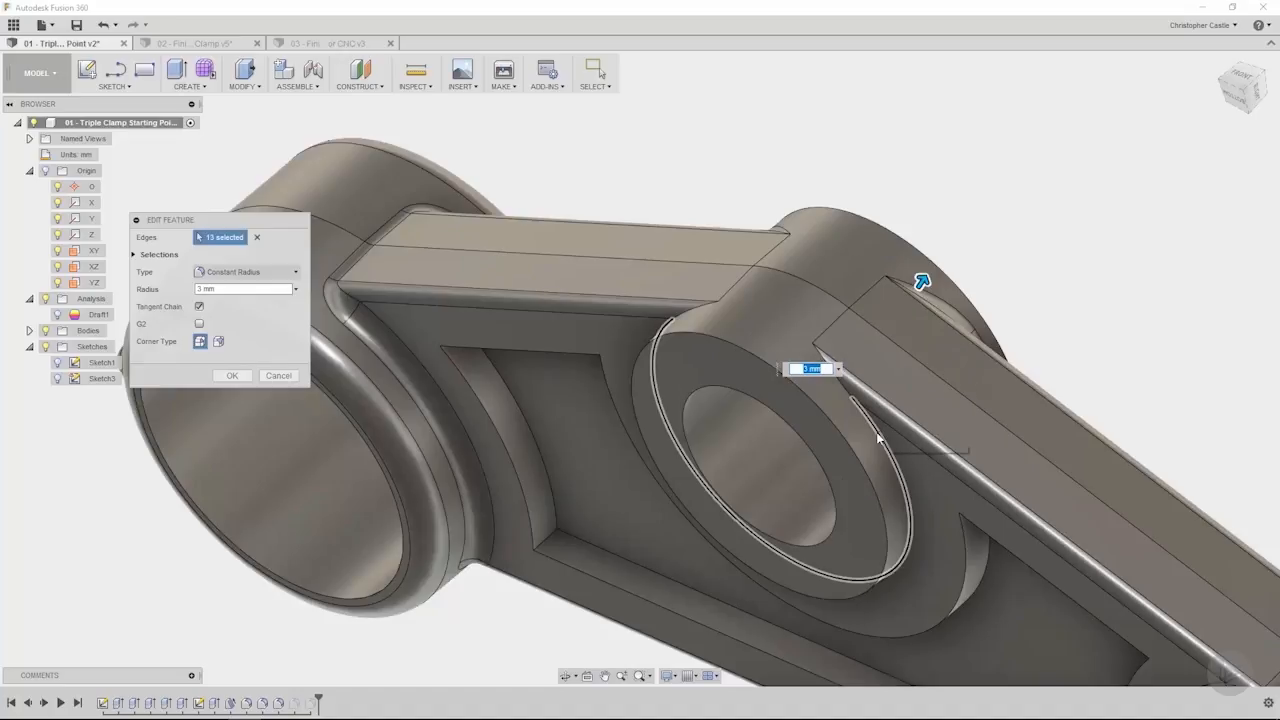
# - Apply the updated underside fillet with the central boss edge included
pyautogui.click(876, 440)
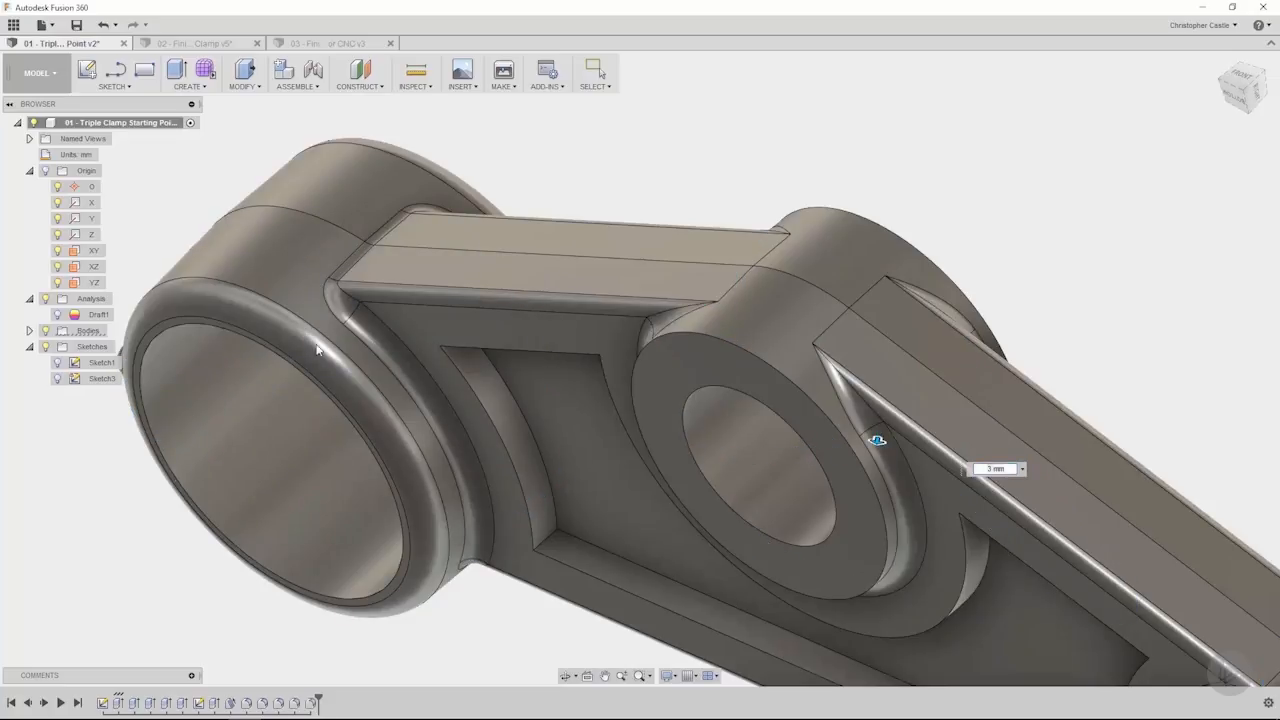
# - Return to the home view and start a Fillet on the central boss's hard top edge
pyautogui.click(596, 70)
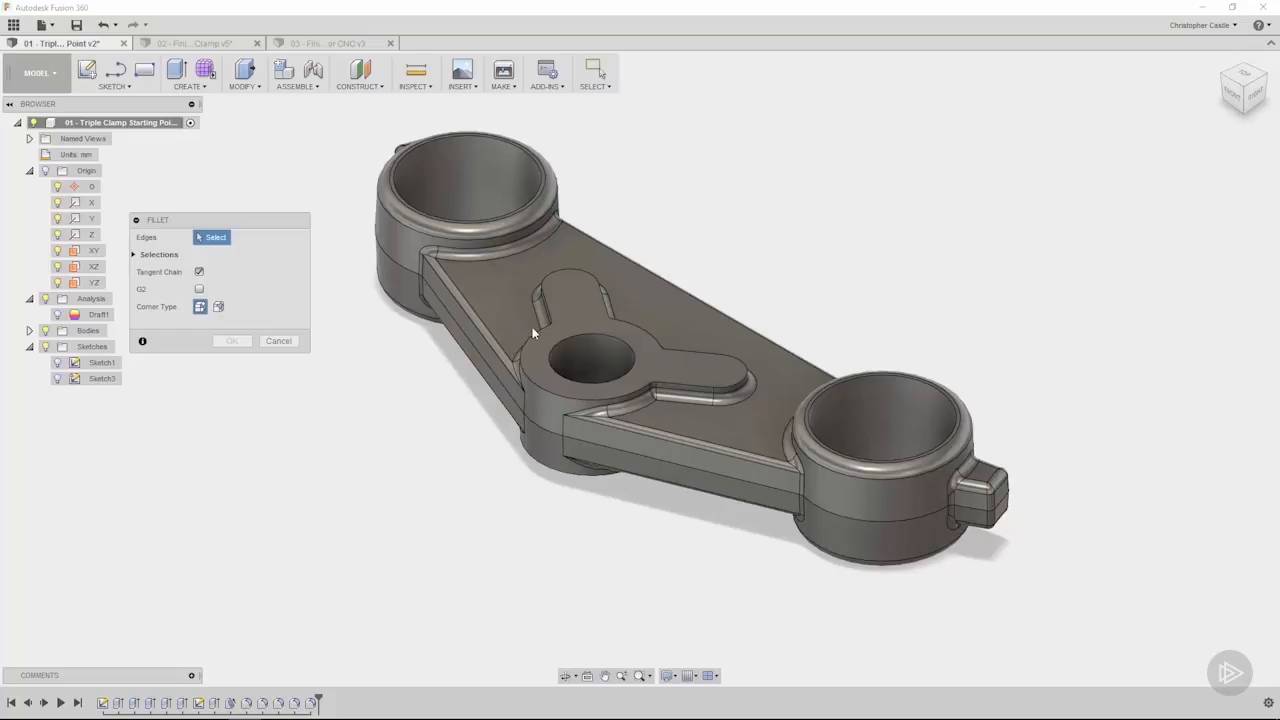
pyautogui.click(536, 320)
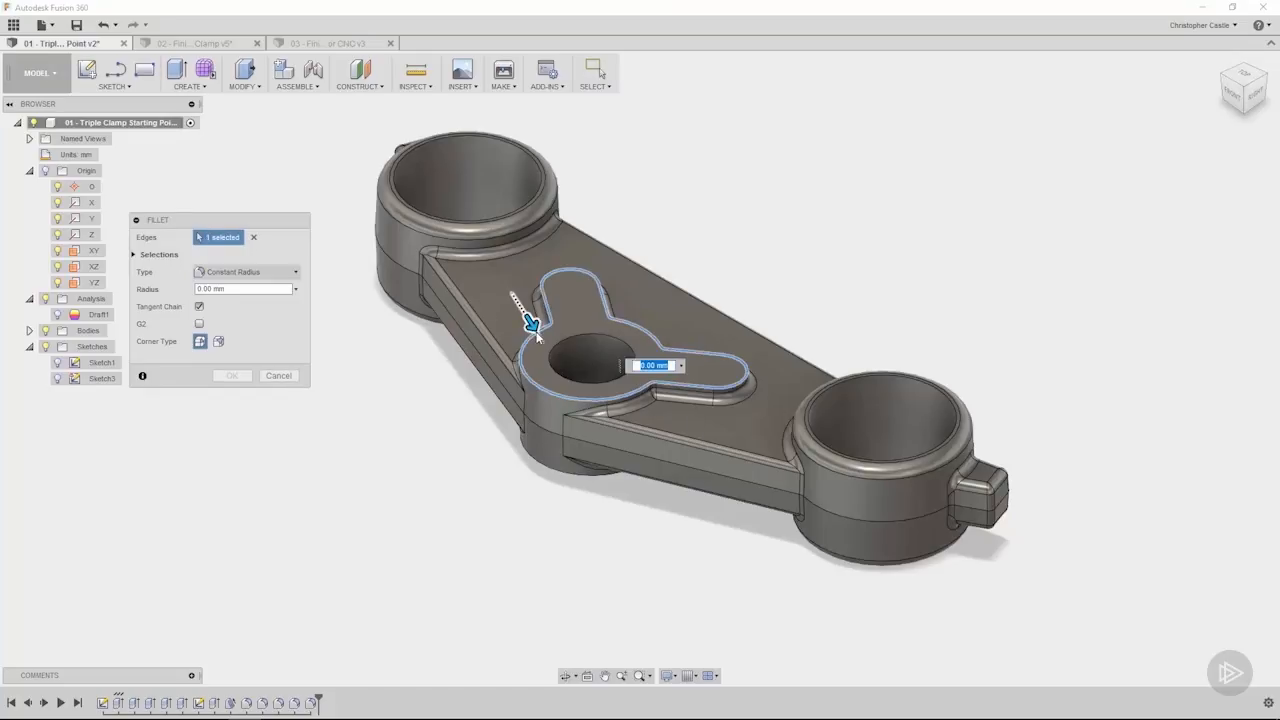